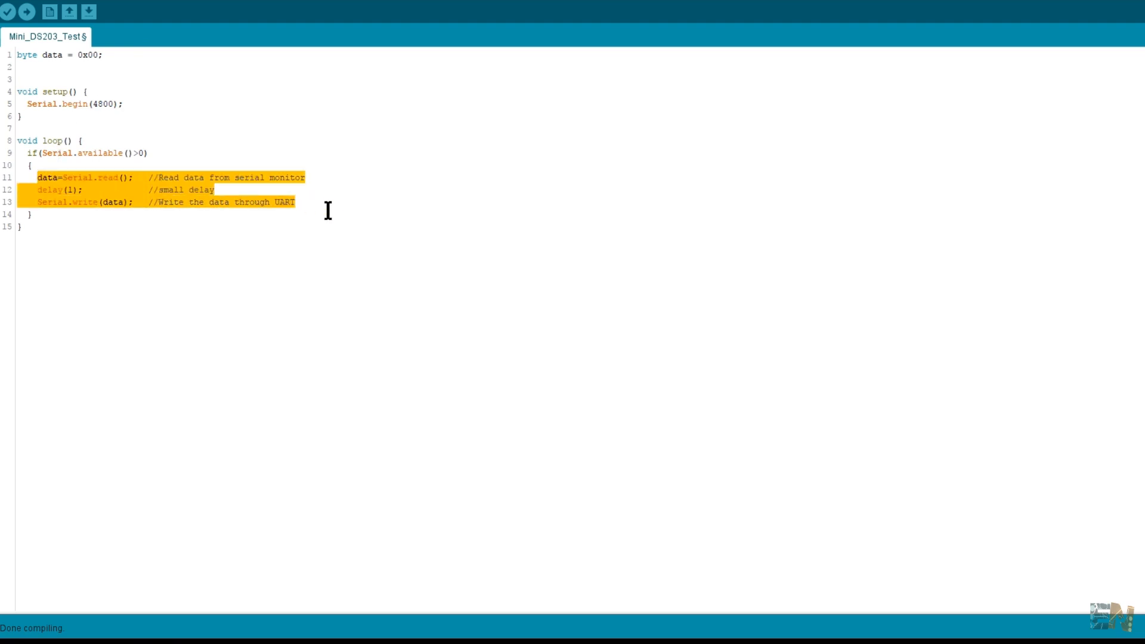
{"action": "left_click", "coordinate": [298, 203]}
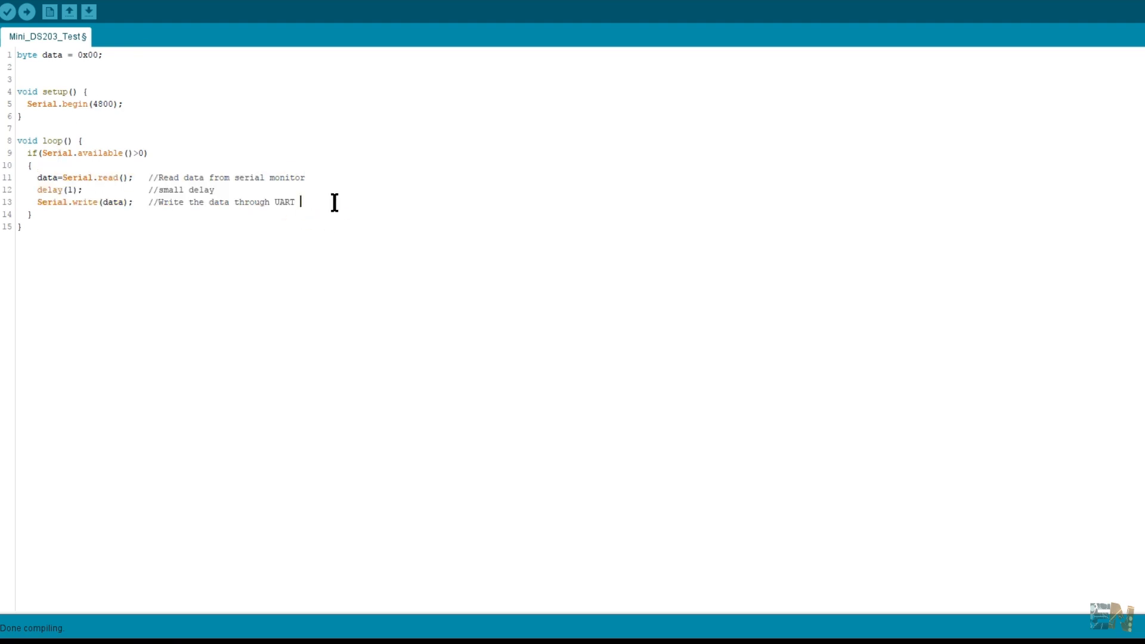